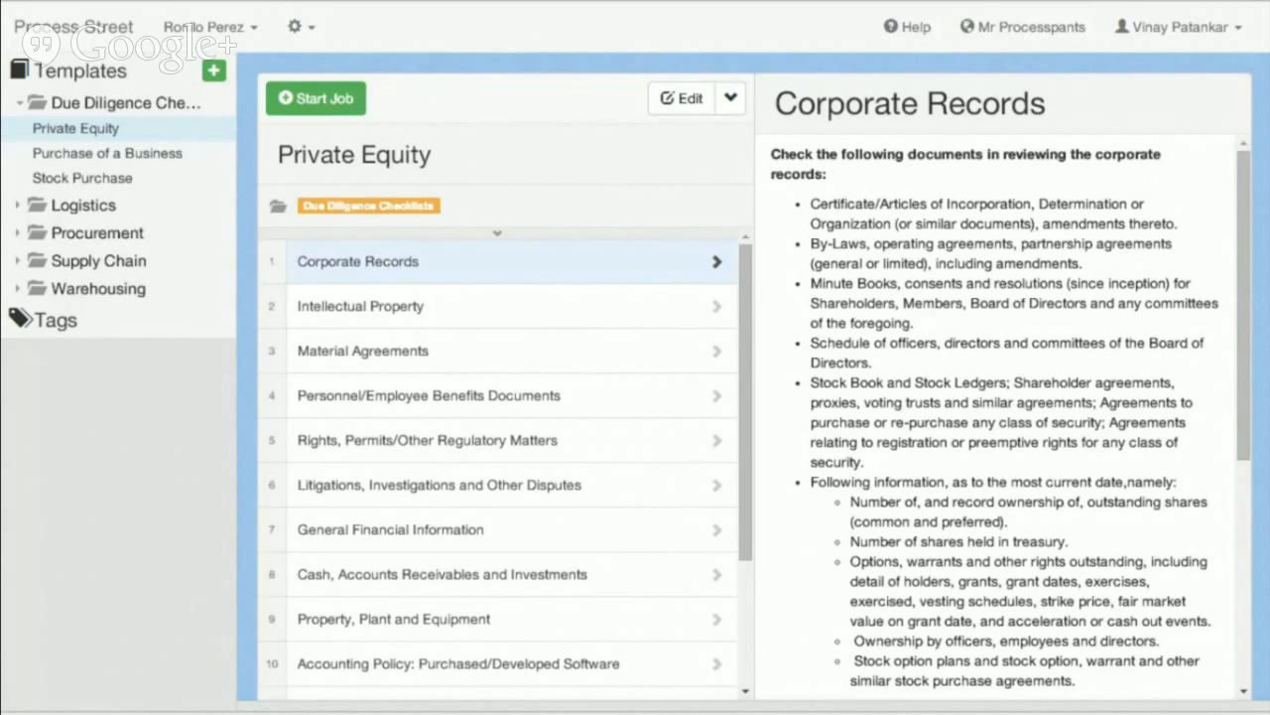
mouse_move(644, 383)
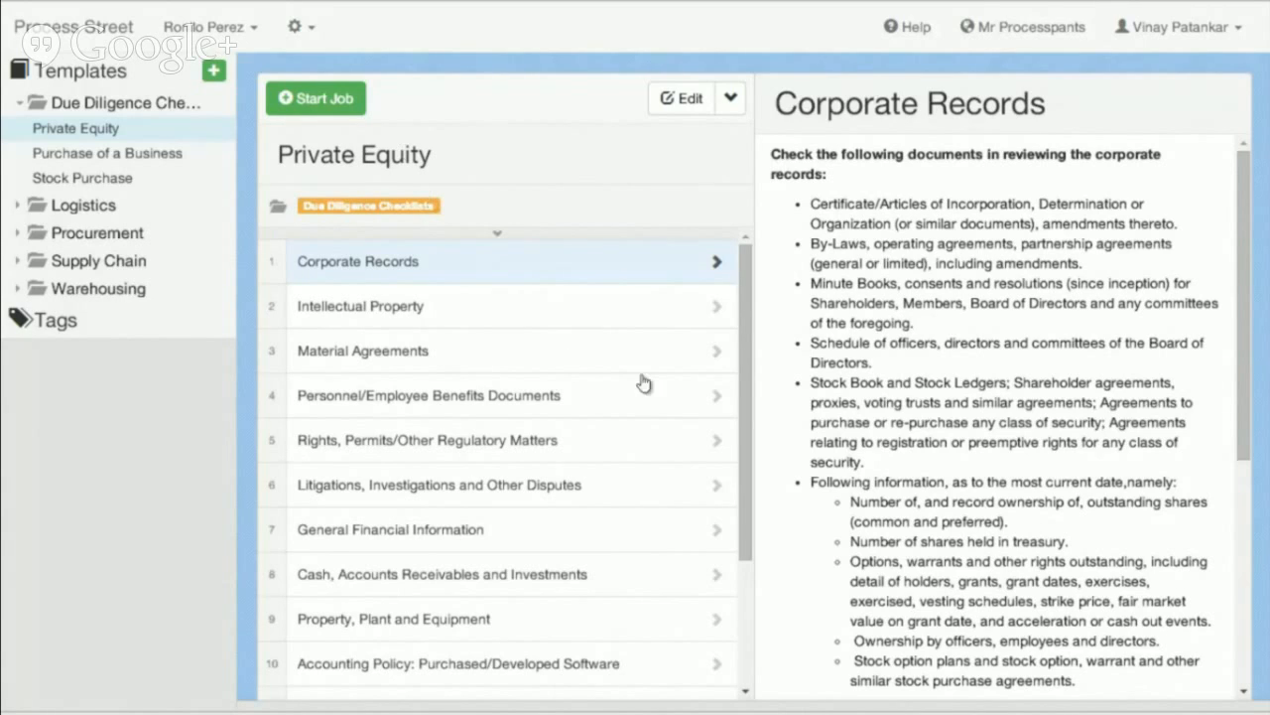
mouse_move(504, 342)
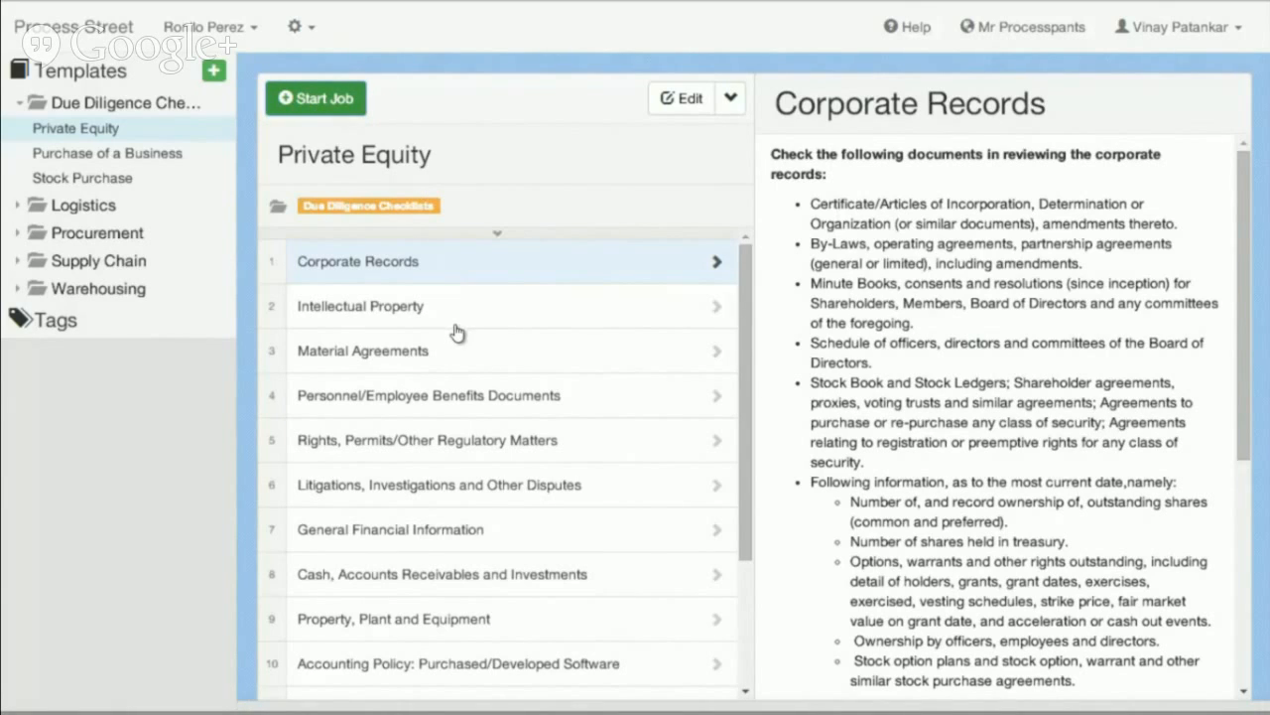
- Start a new Private Equity job and name it 'Achme Inc'
left_click(75, 127)
type("A")
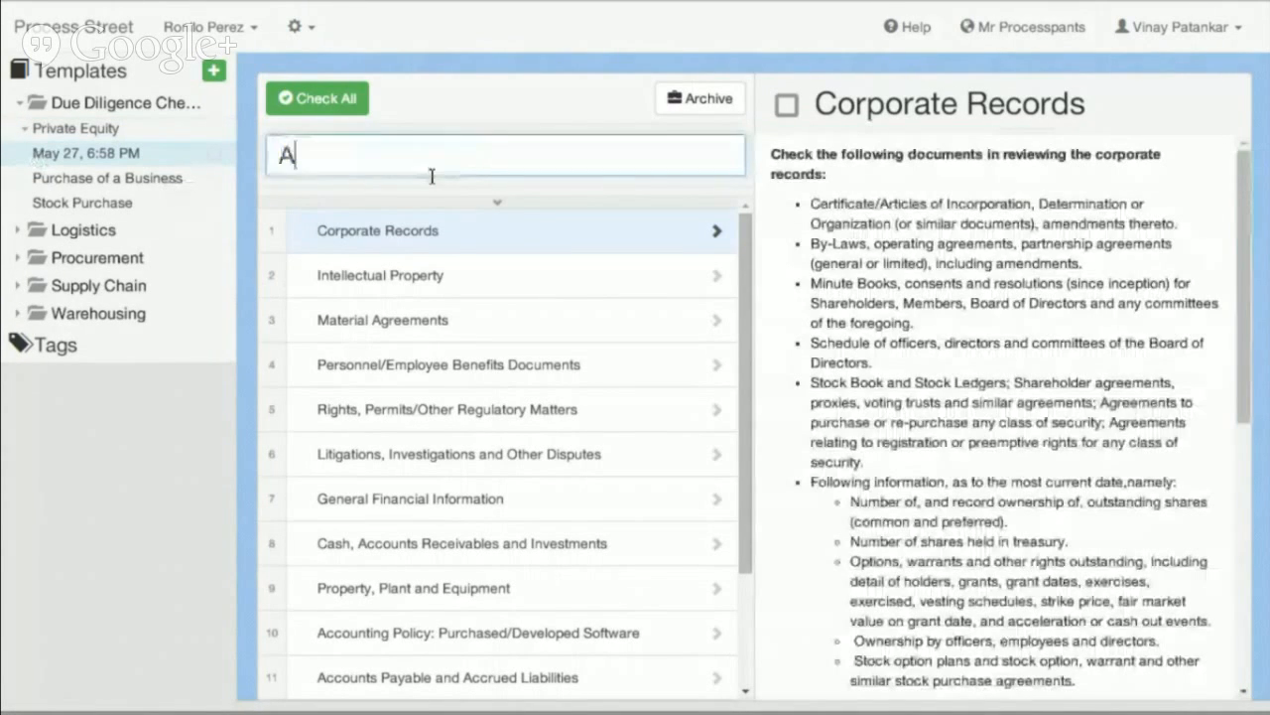
type("chme Inc")
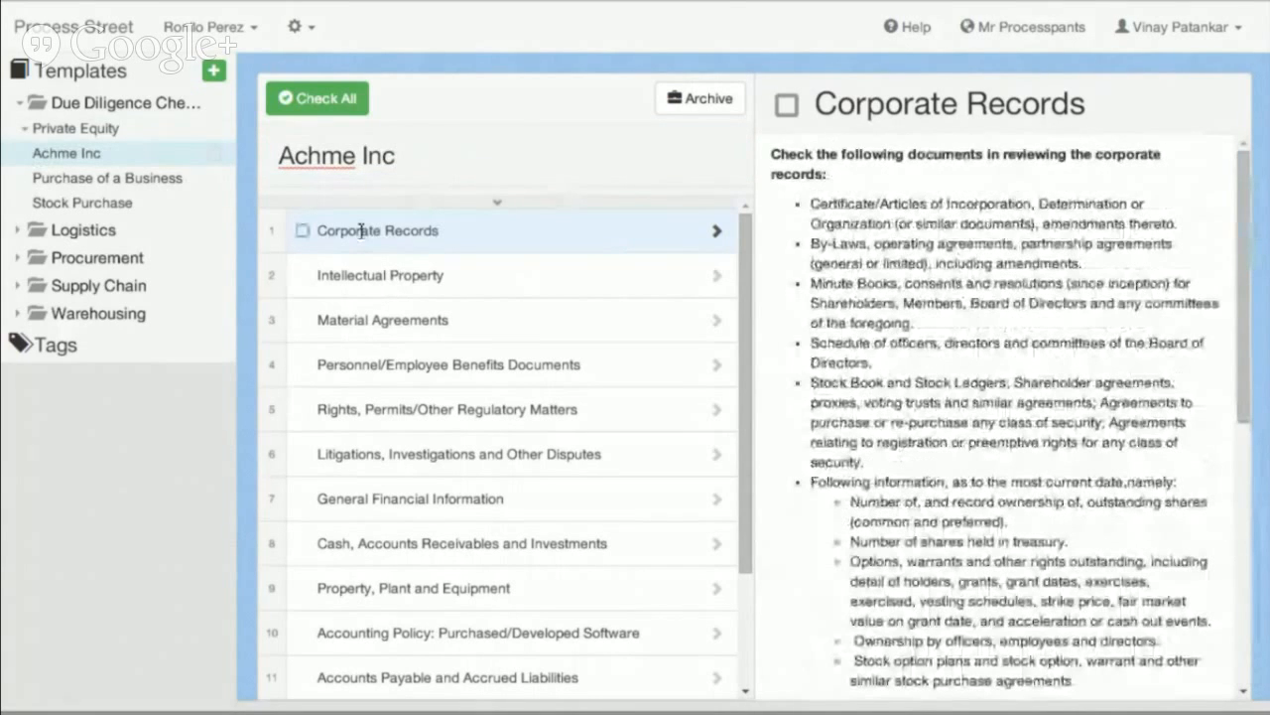
- Mark Corporate Records and Intellectual Property as done in the Achme Inc job
left_click(304, 230)
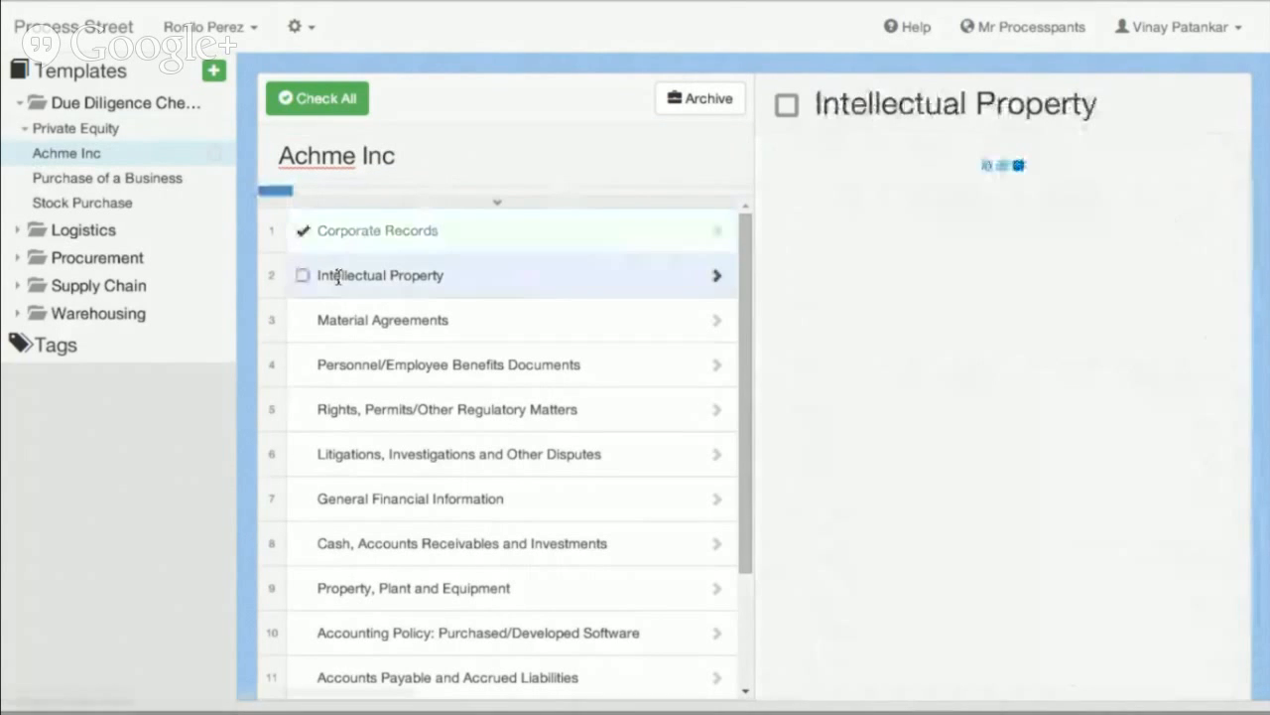
left_click(379, 274)
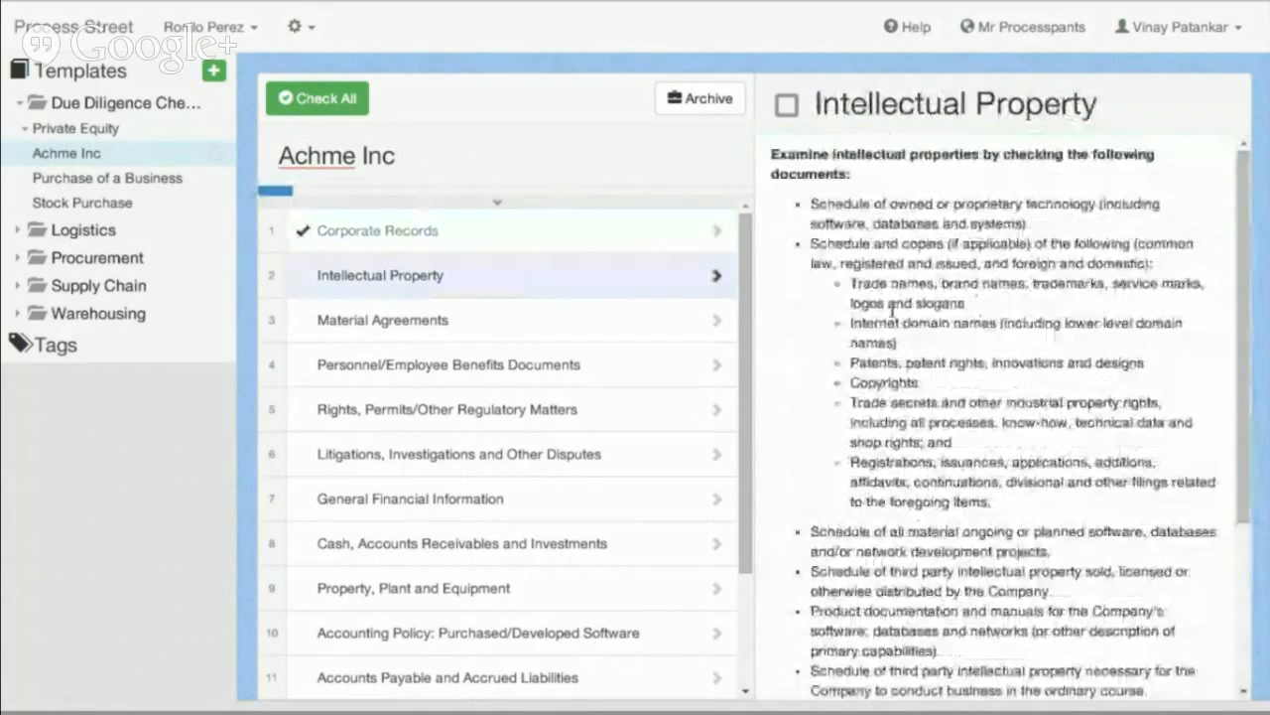
left_click(786, 103)
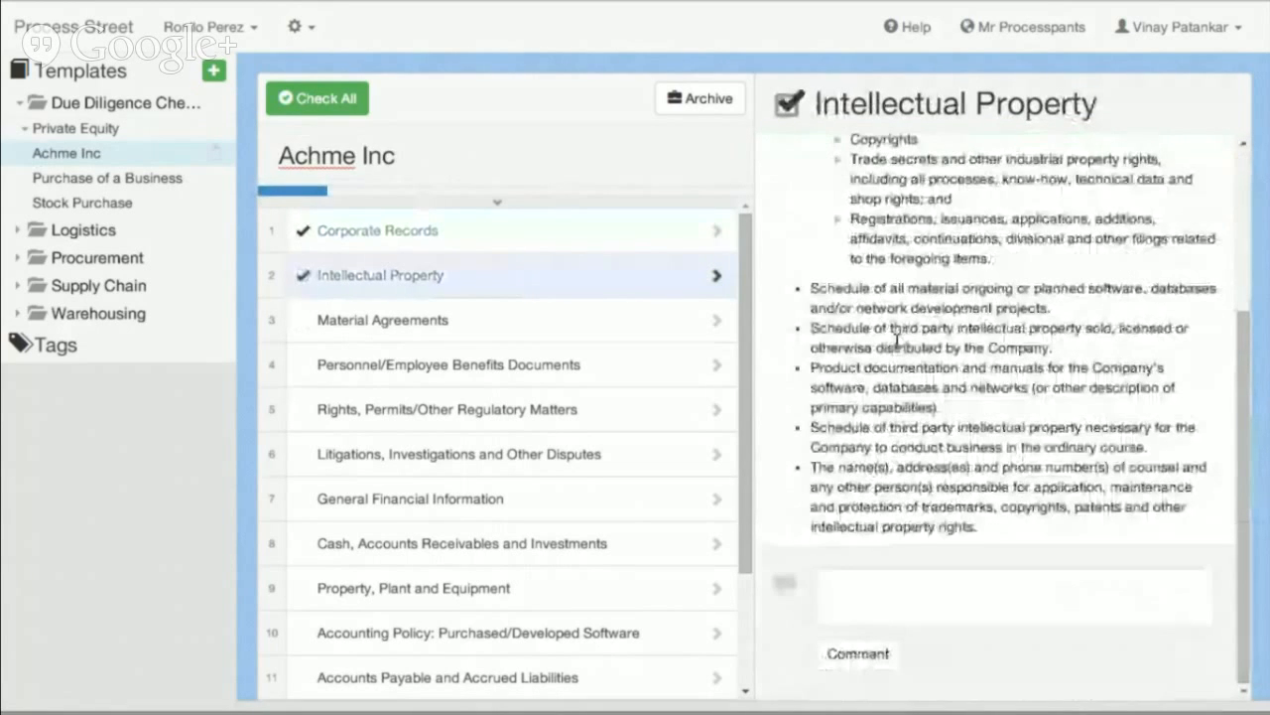
- Post a 'Not sure...' comment on the Intellectual Property task questioning points A and C
left_click(1012, 596)
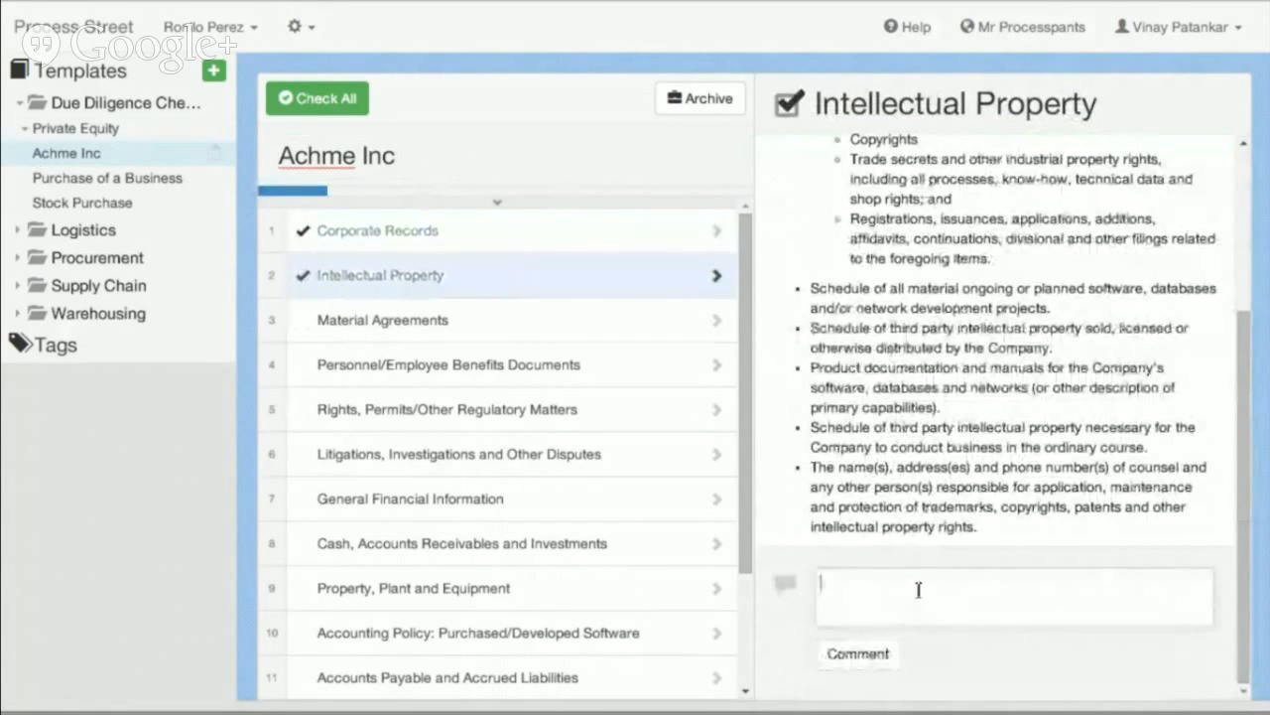
type("Not sure about point A and C, please investiage")
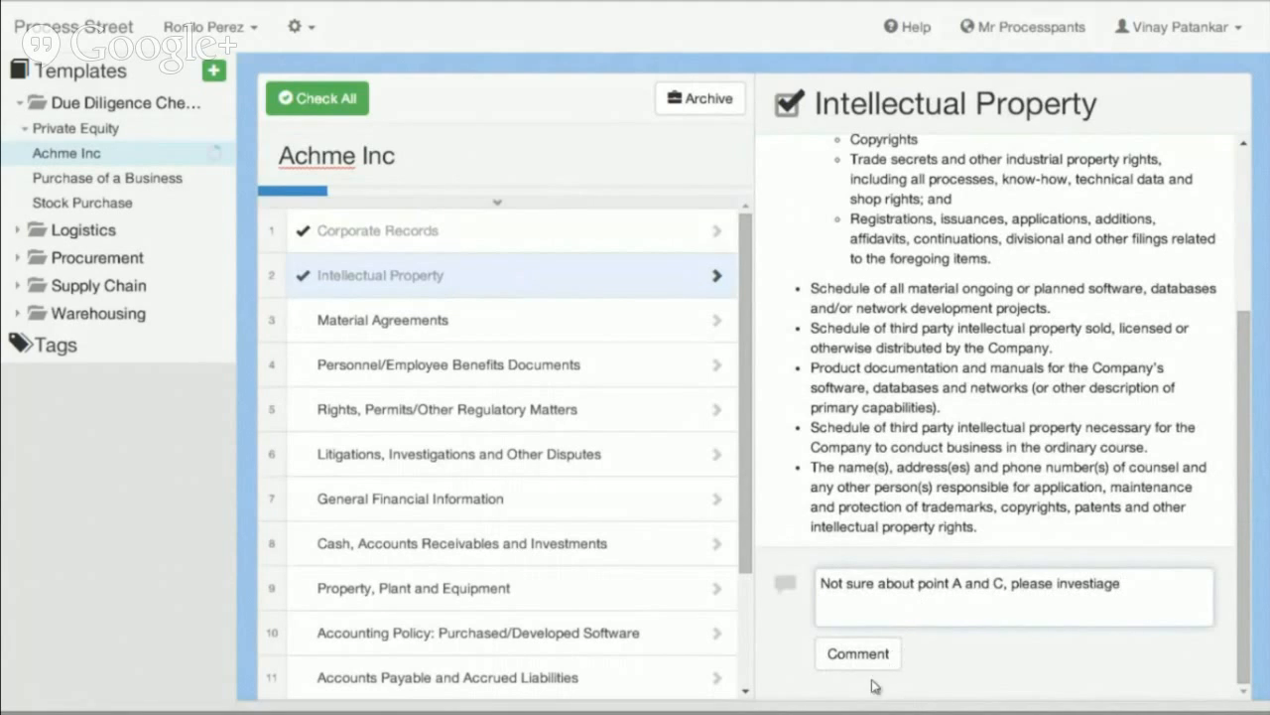
left_click(857, 653)
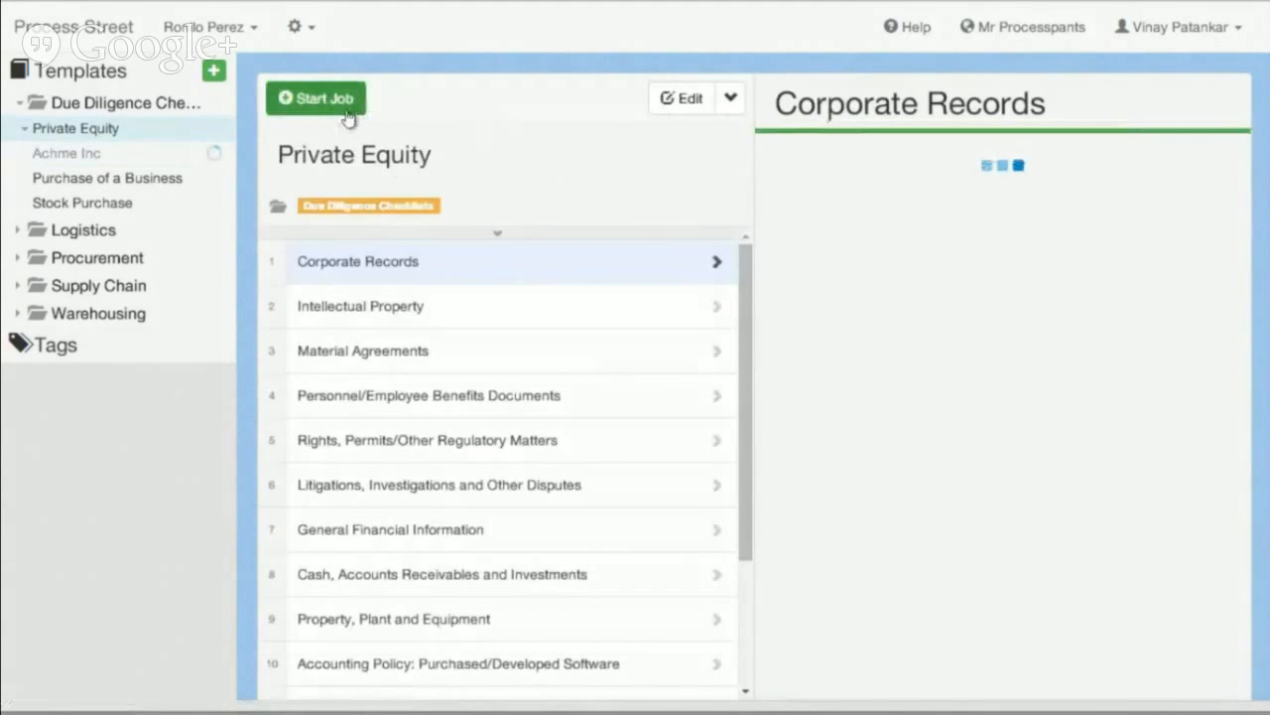
- Start a second Private Equity job named 'Widgets Inc' and tick off several of its tasks
left_click(357, 262)
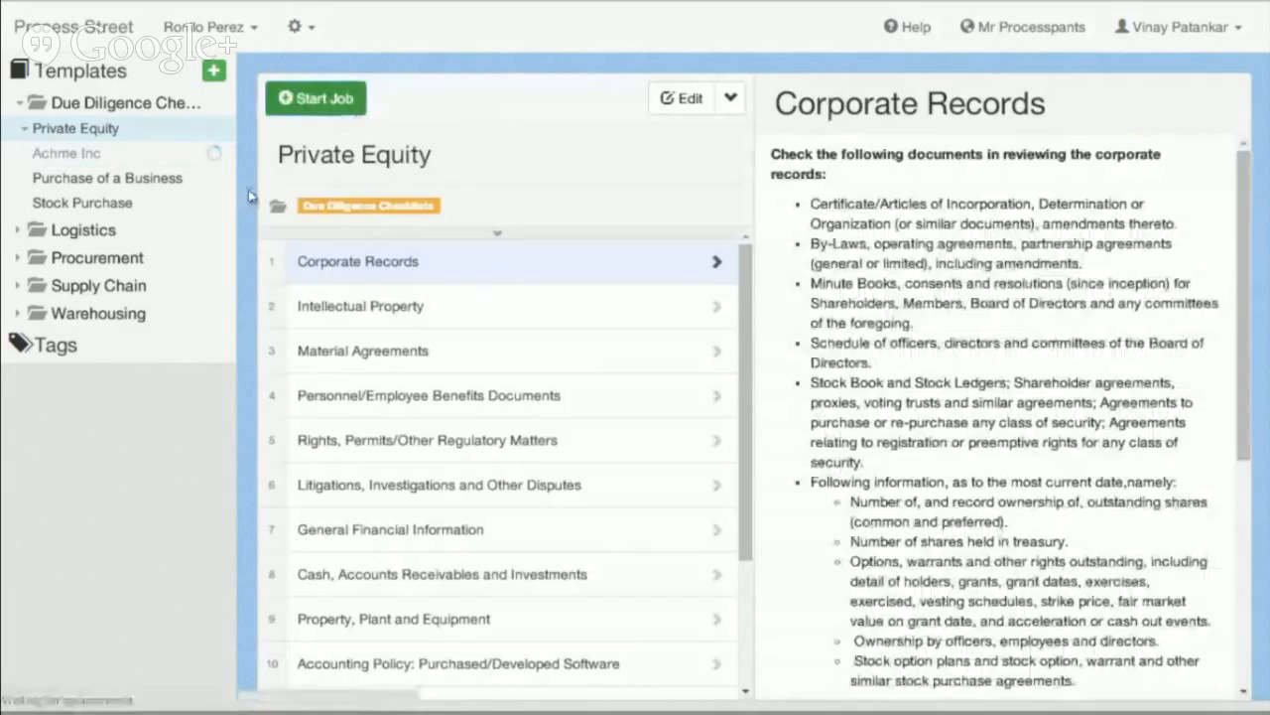
left_click(316, 100)
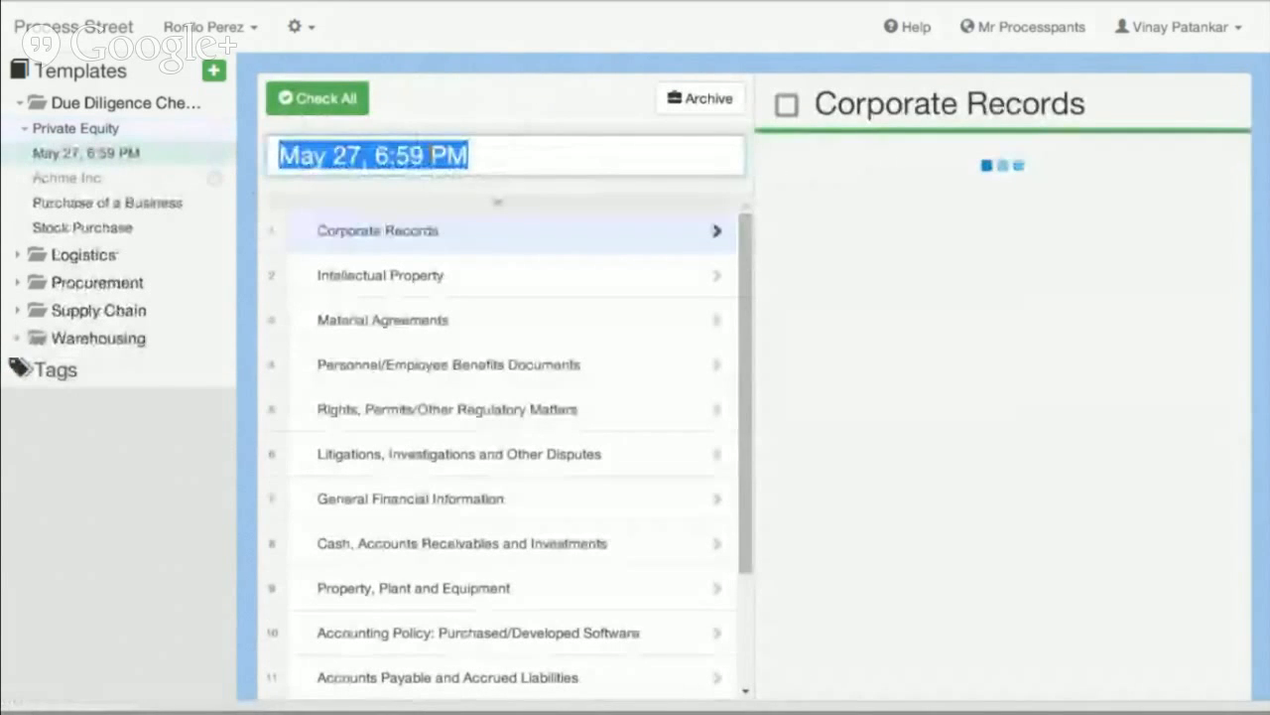
type("Widgets Inc")
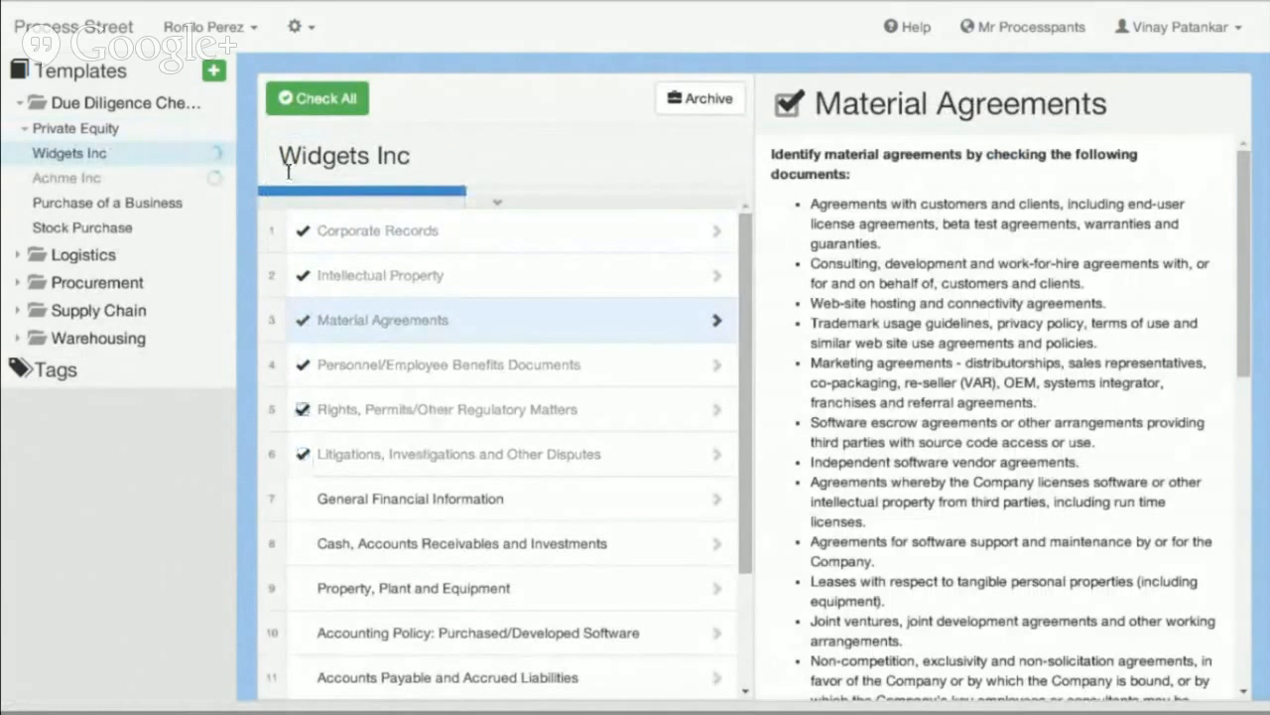
left_click(377, 230)
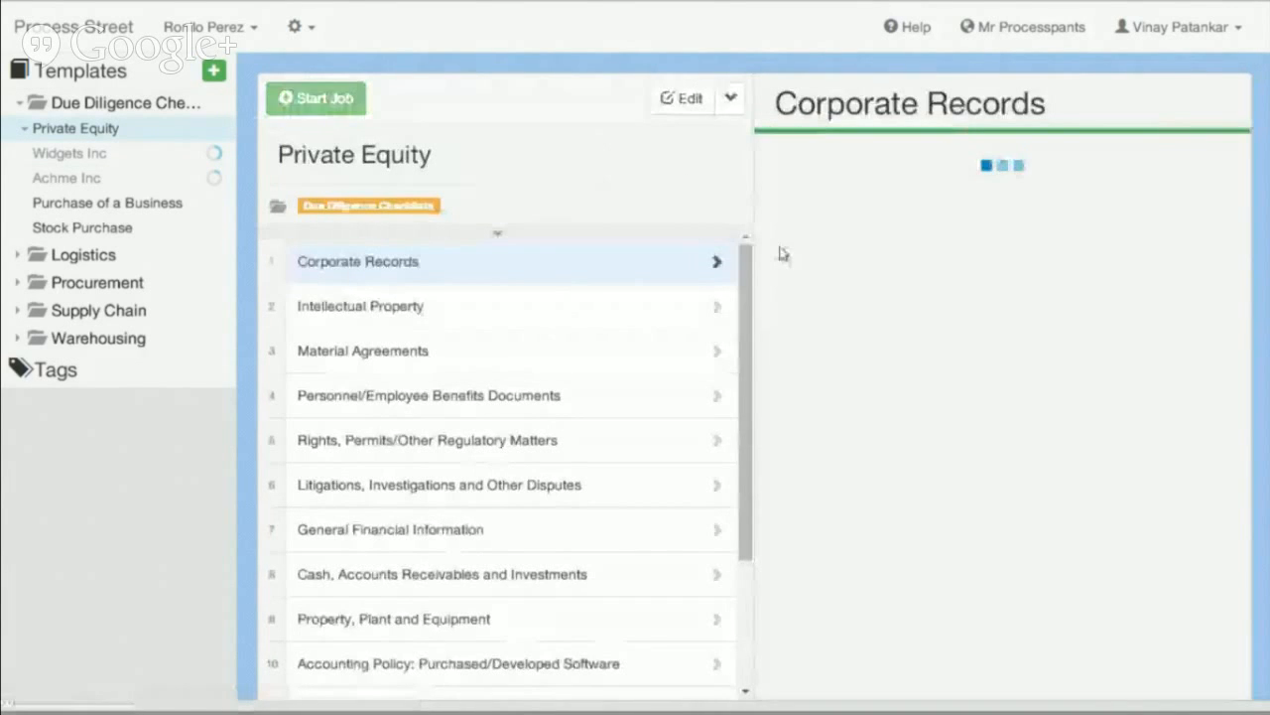
- Edit the template, adding image and email content blocks to the Corporate Records task
left_click(682, 99)
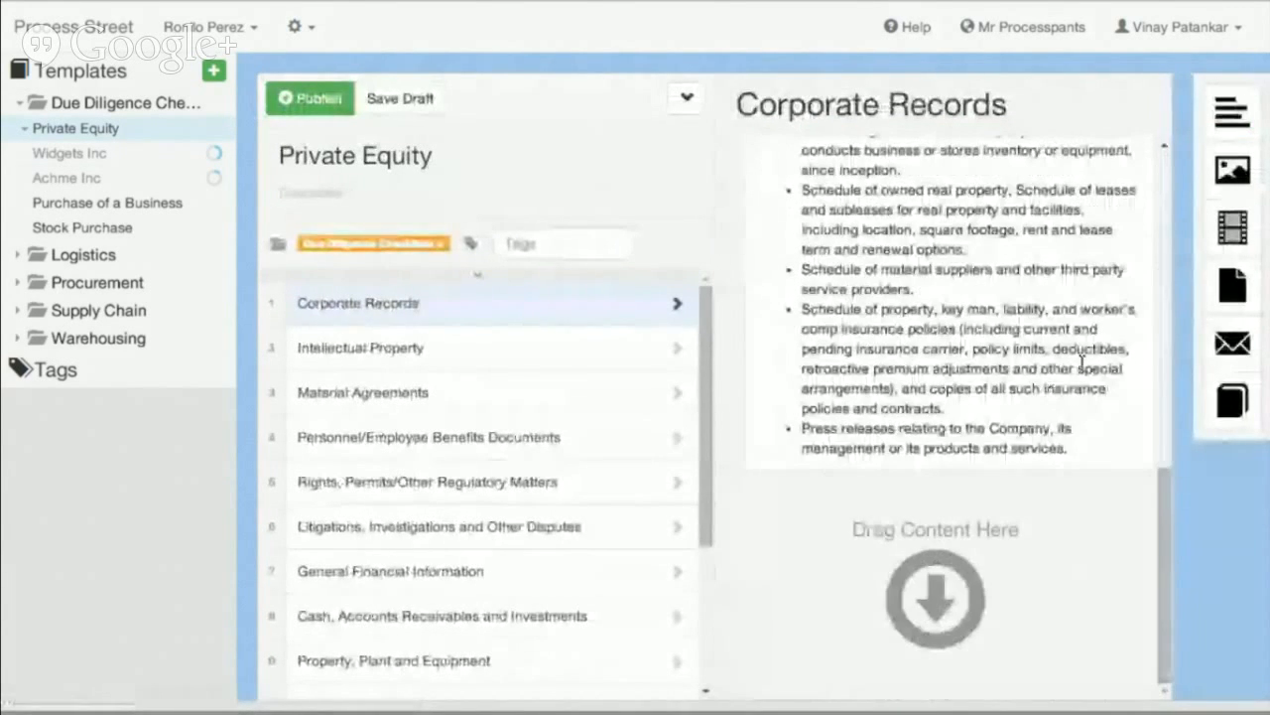
left_click(1230, 169)
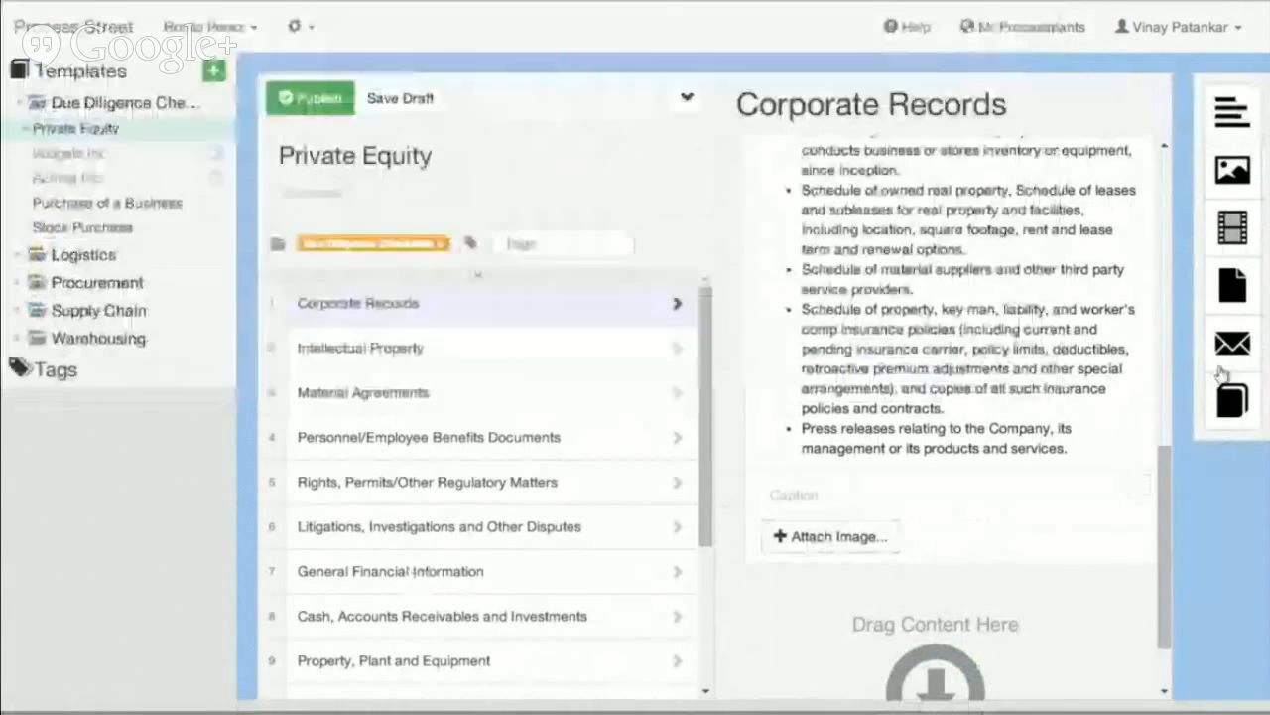
left_click(1230, 226)
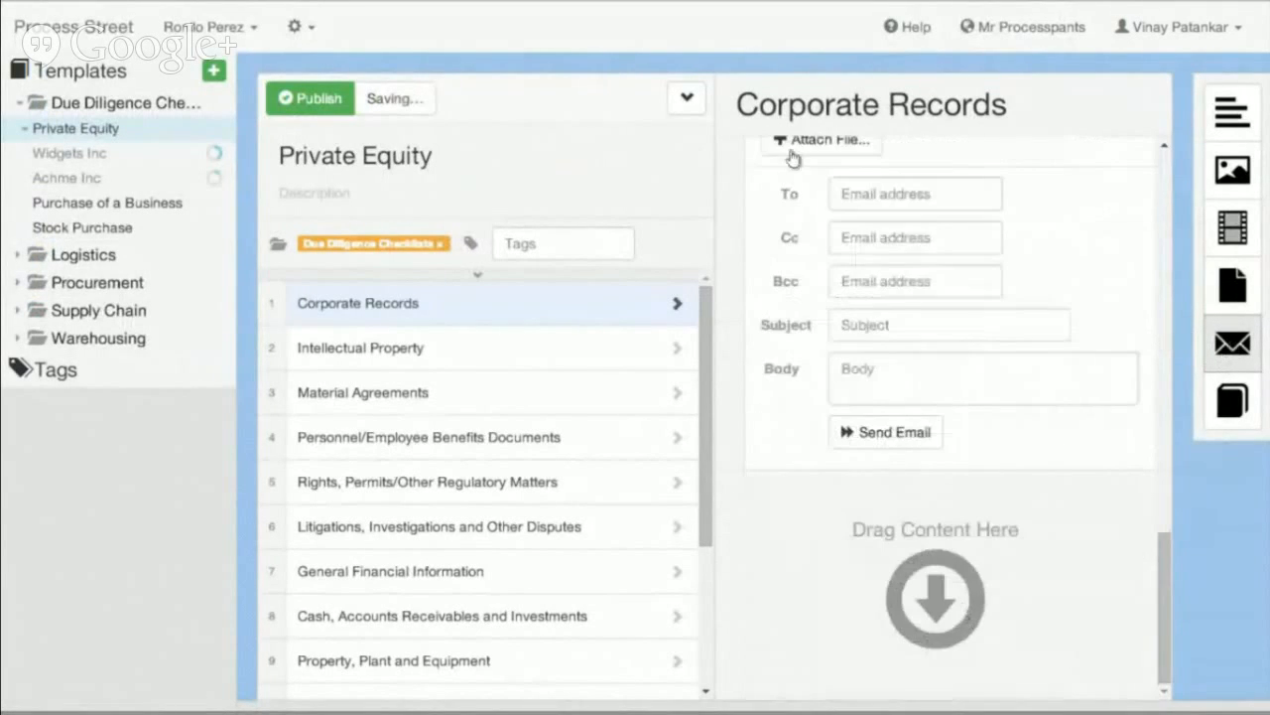
left_click(820, 139)
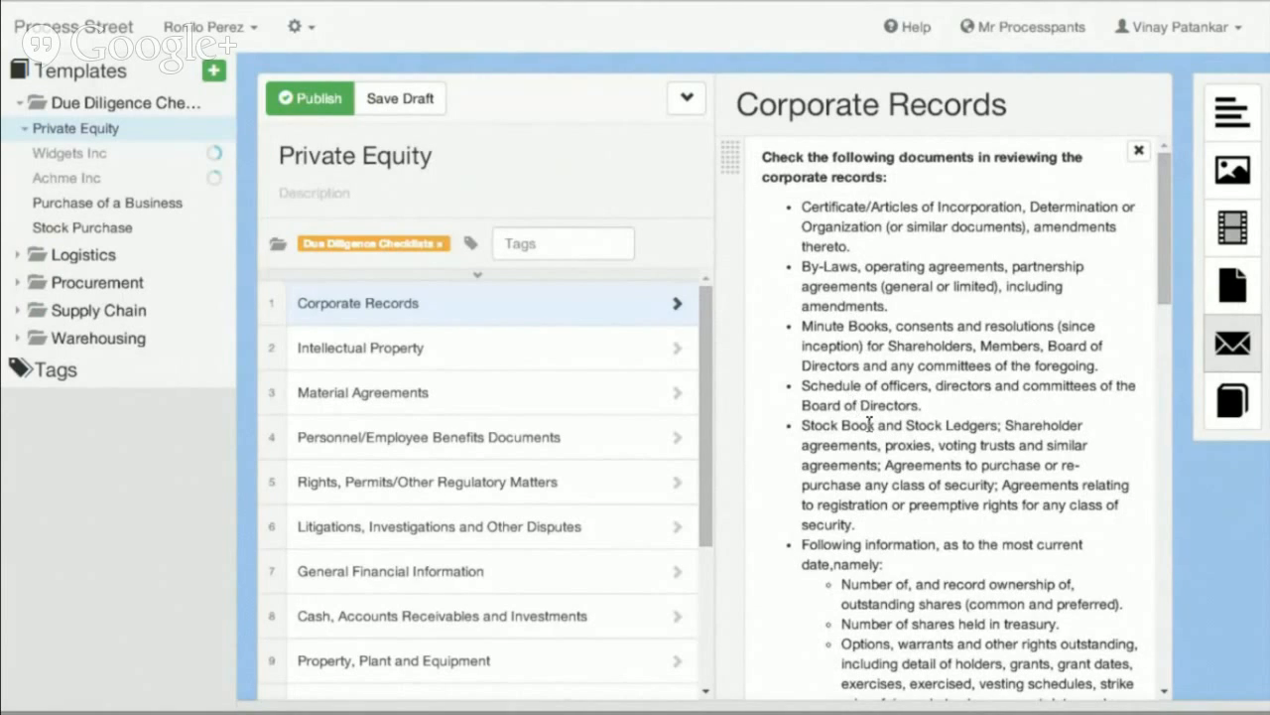
mouse_move(862, 415)
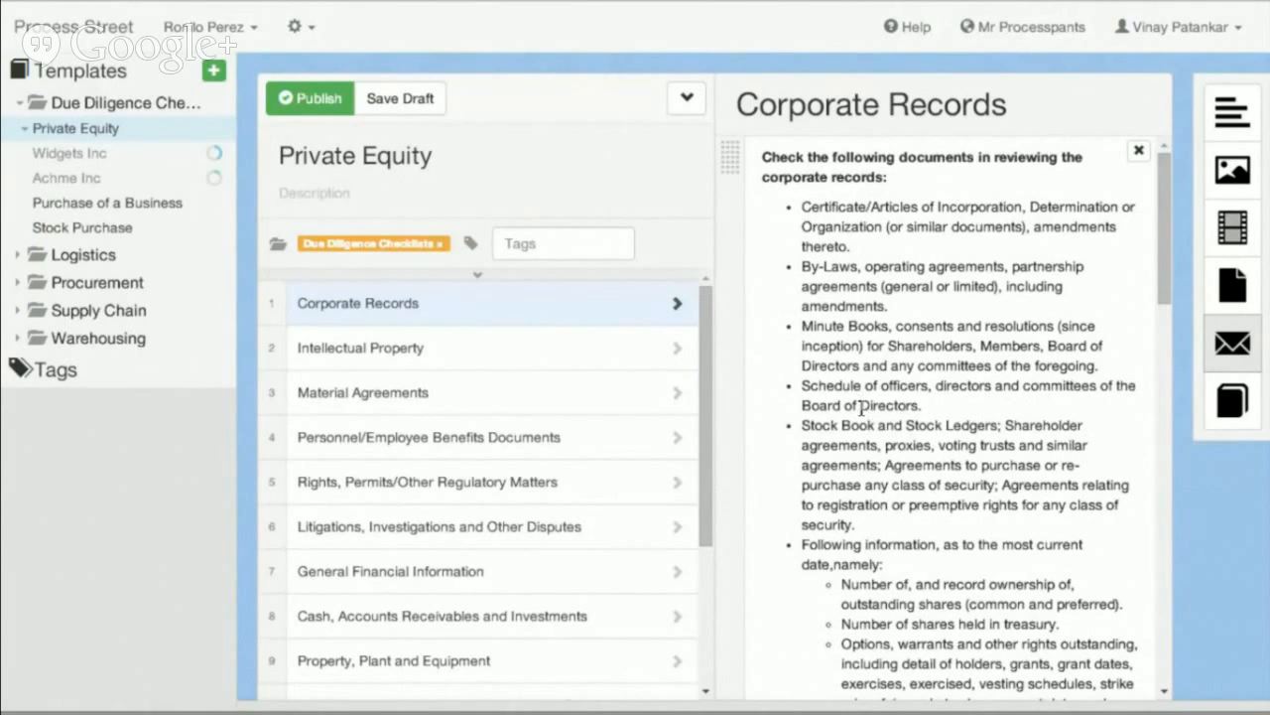
mouse_move(865, 411)
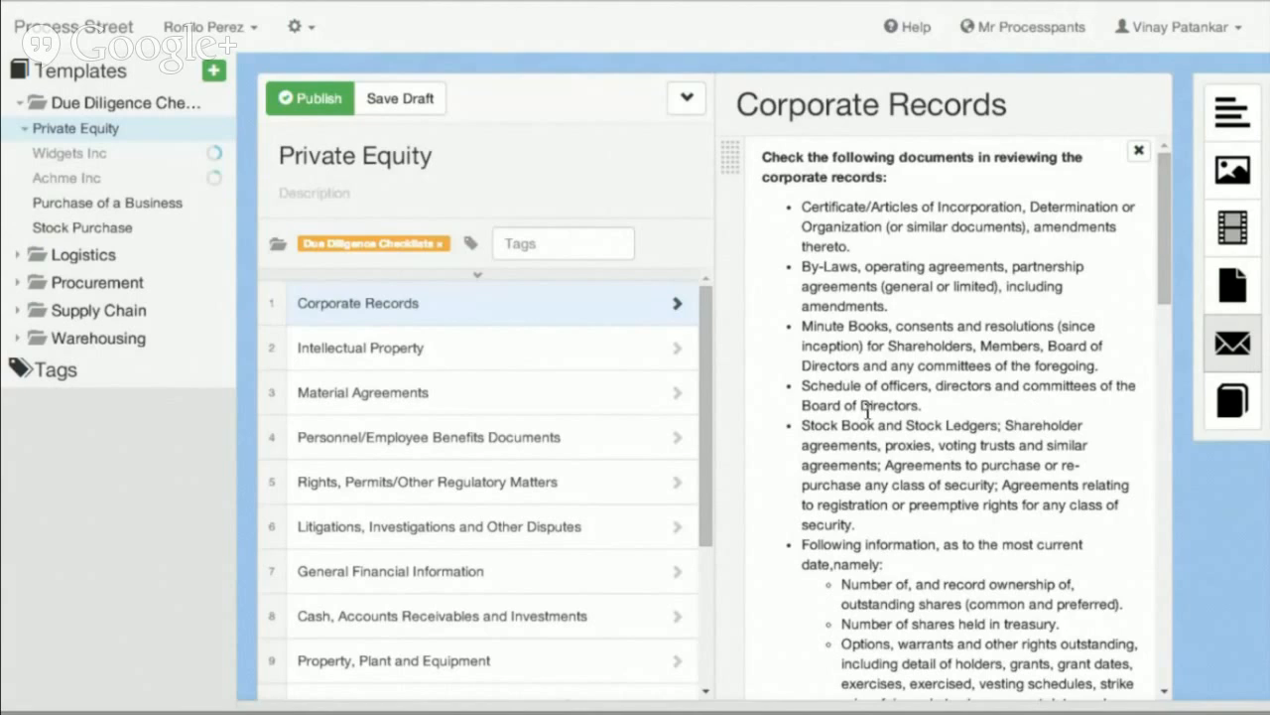
mouse_move(902, 405)
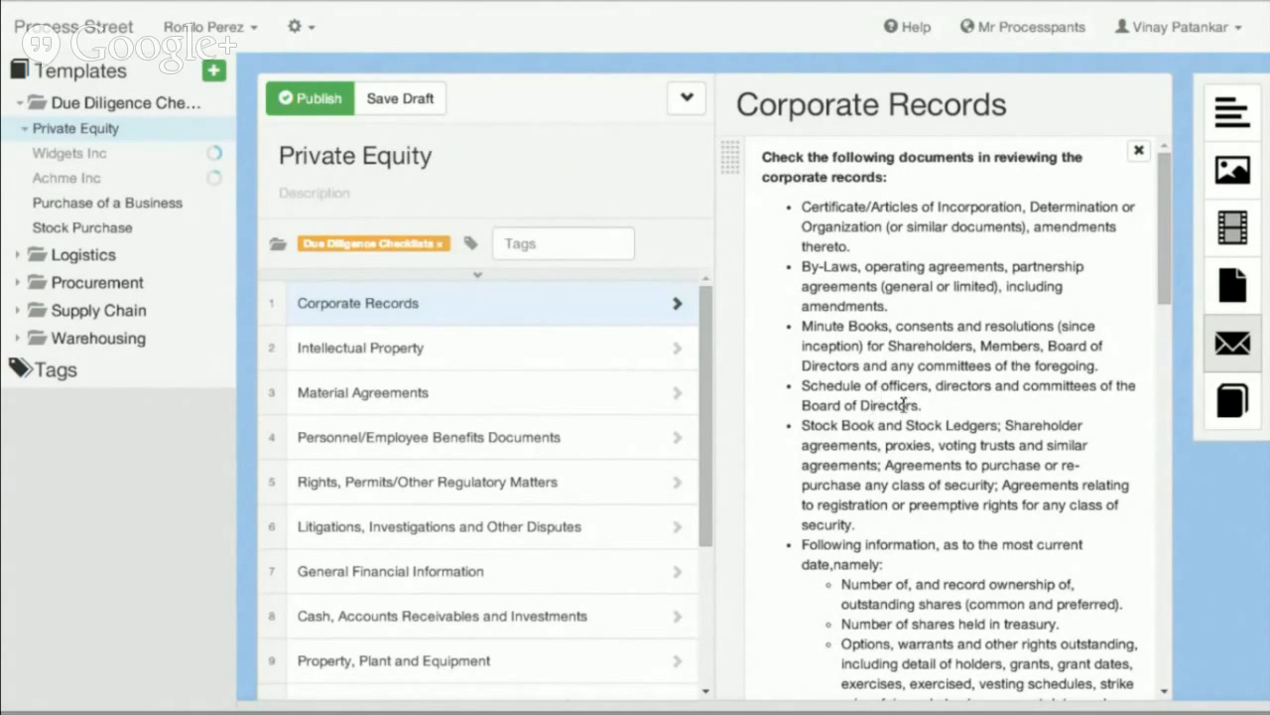
mouse_move(901, 401)
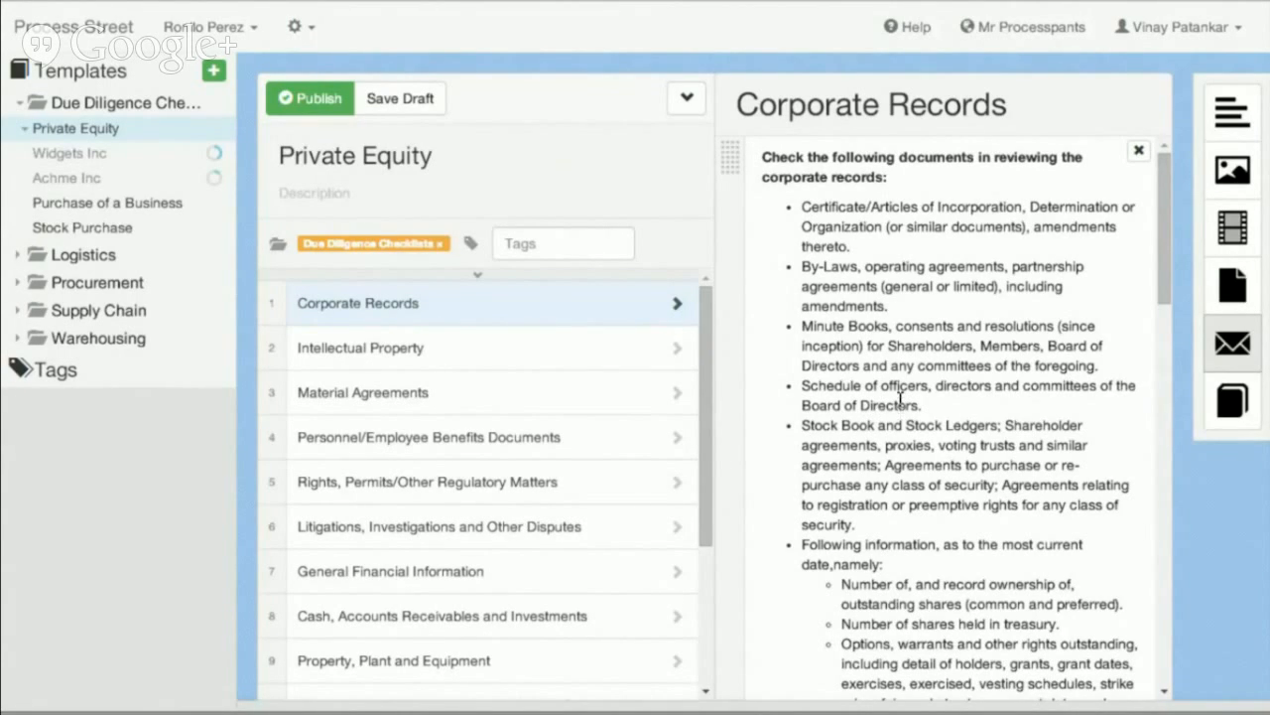